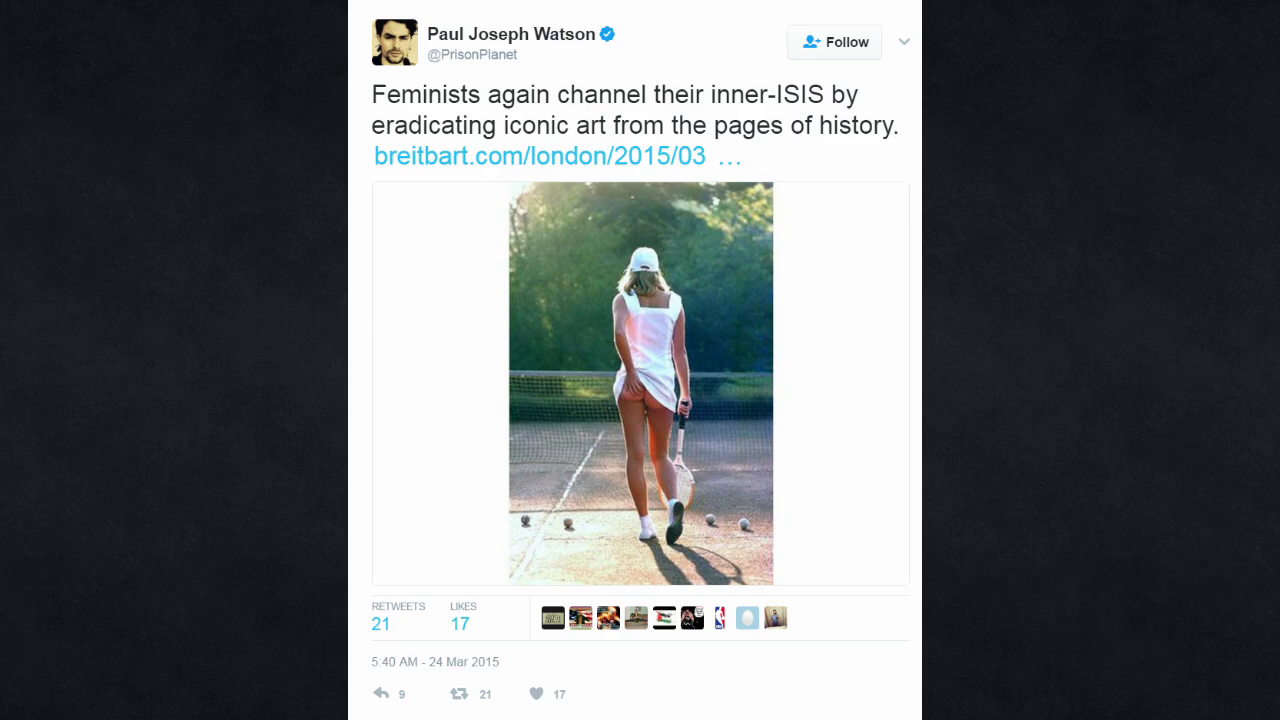
{"action": "left_click", "coordinate": [640, 404]}
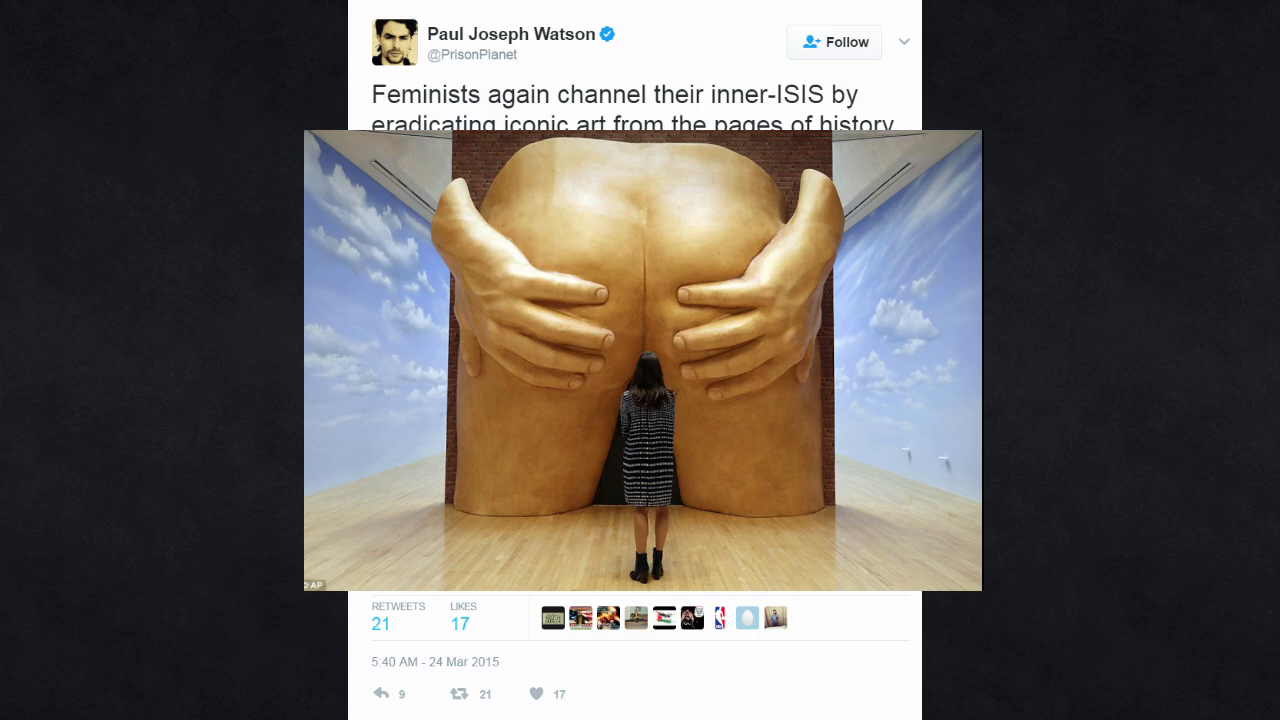